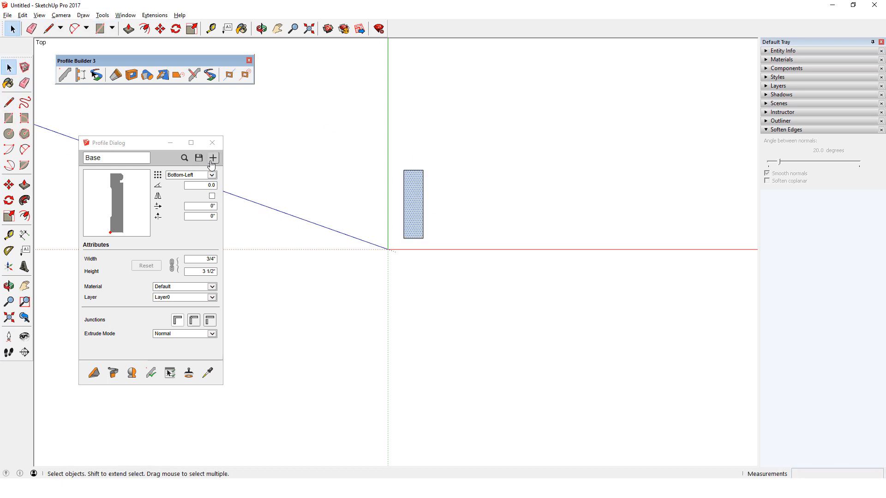
Add a profile named Exterior Wall sized 1' wide by 12' tall.
{"action": "left_click", "coordinate": [213, 158]}
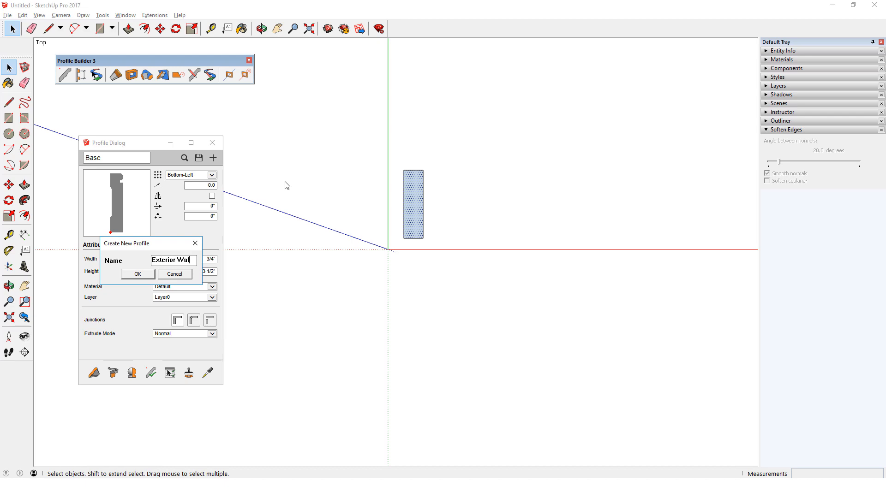
{"action": "left_click", "coordinate": [137, 274]}
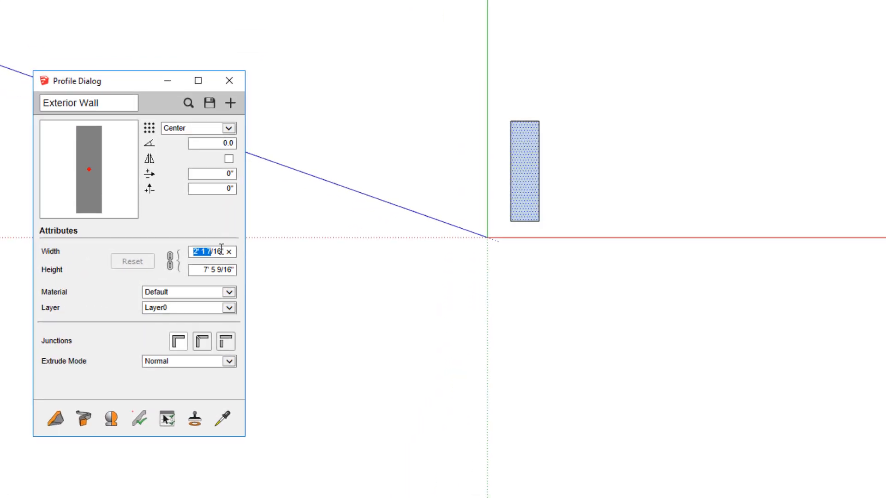
{"action": "left_click", "coordinate": [172, 260]}
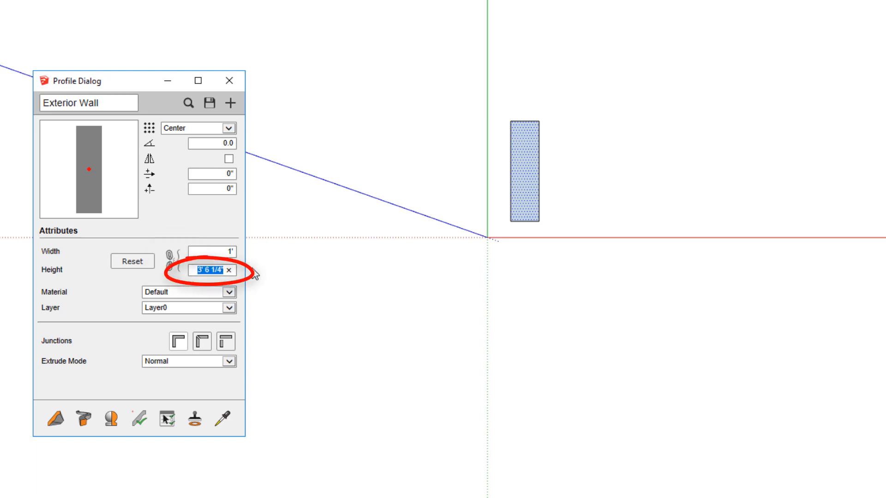
{"action": "type", "text": "12'"}
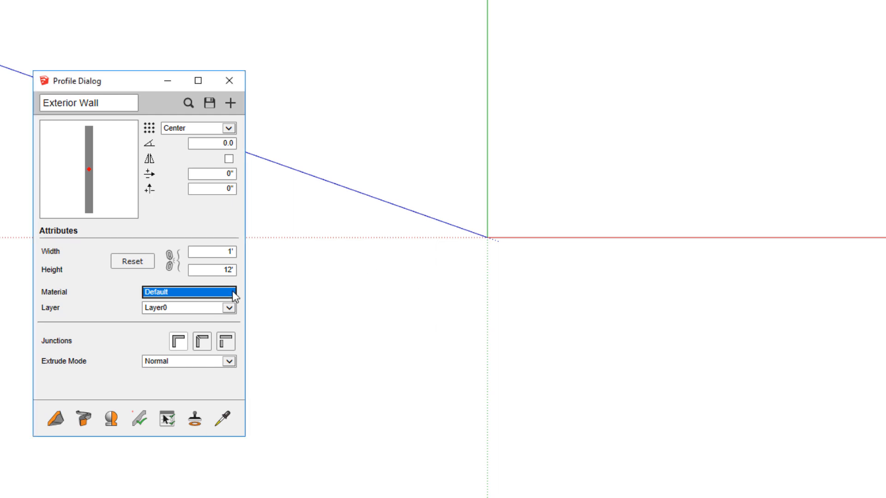
{"action": "left_click", "coordinate": [189, 308]}
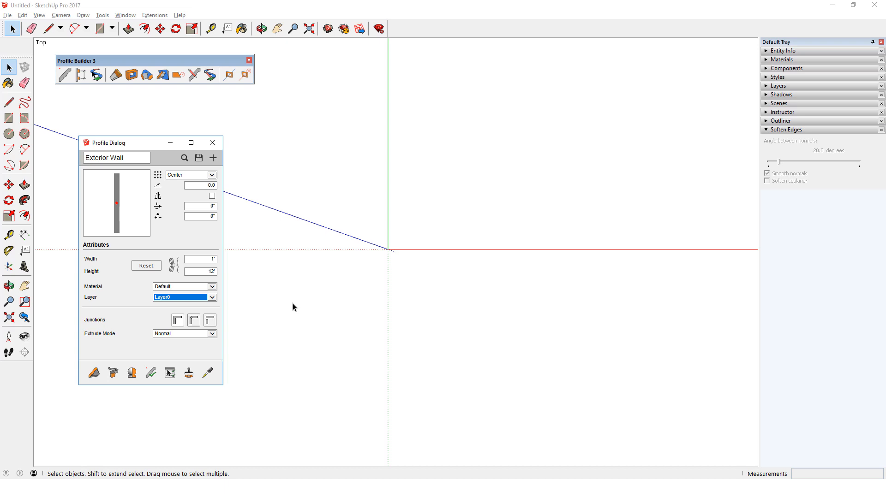
Bring brick materials into the model and assign Brick Colored Blue to the profile.
{"action": "left_click", "coordinate": [100, 27]}
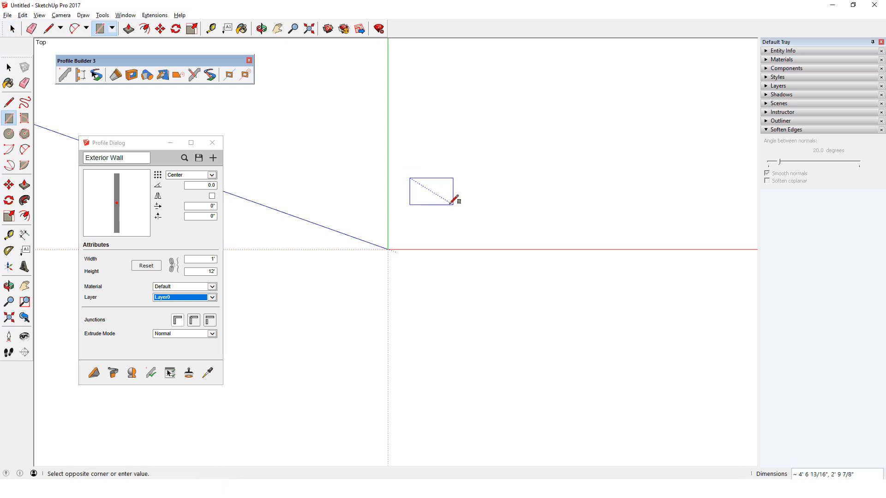
{"action": "left_click", "coordinate": [782, 60]}
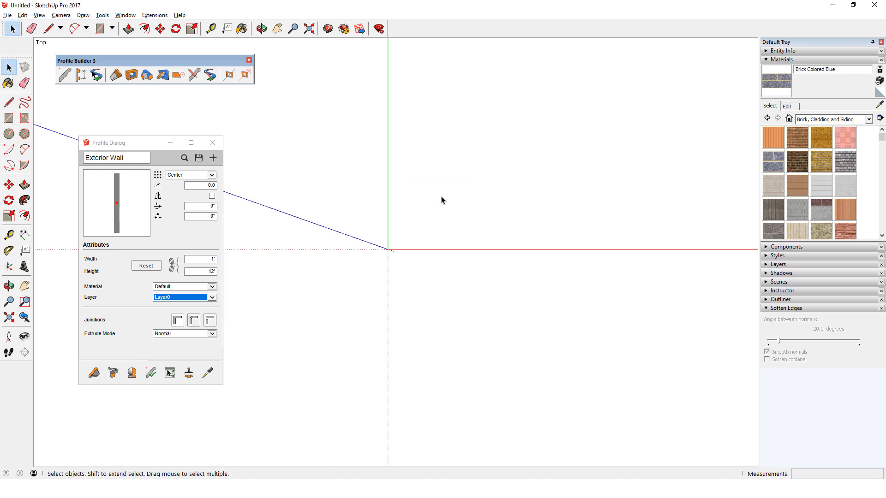
{"action": "mouse_move", "coordinate": [606, 173]}
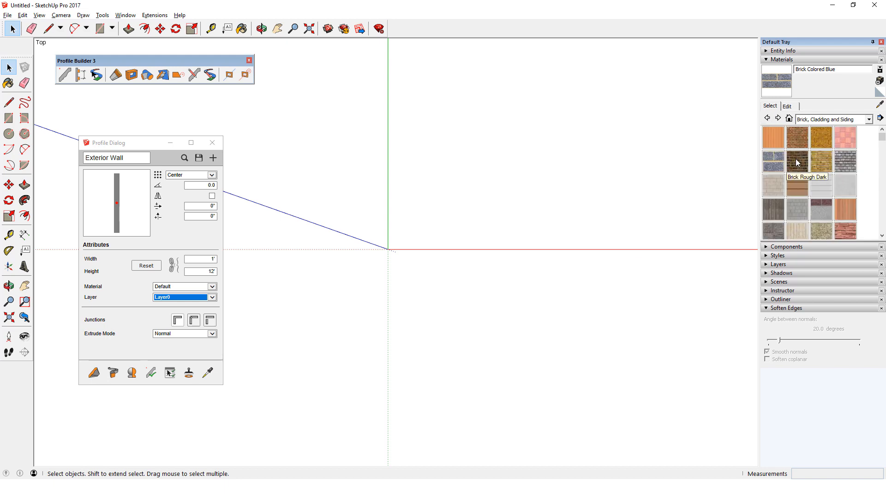
{"action": "right_click", "coordinate": [821, 162]}
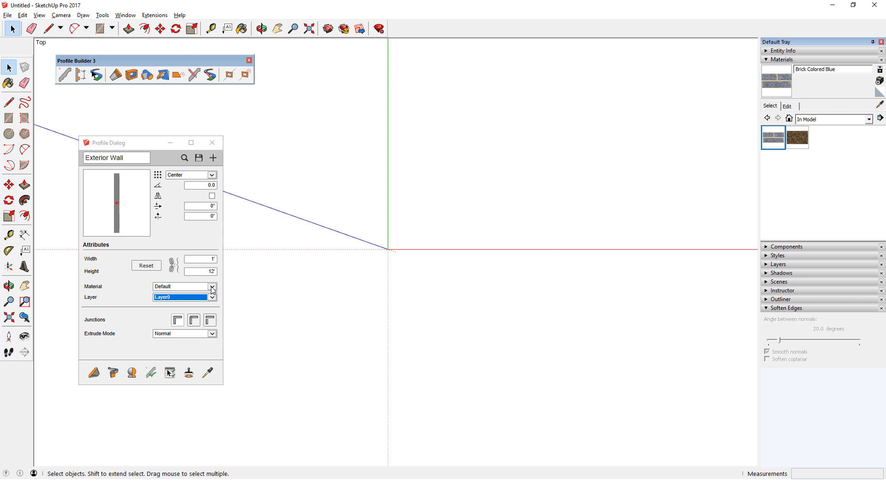
{"action": "left_click", "coordinate": [212, 287]}
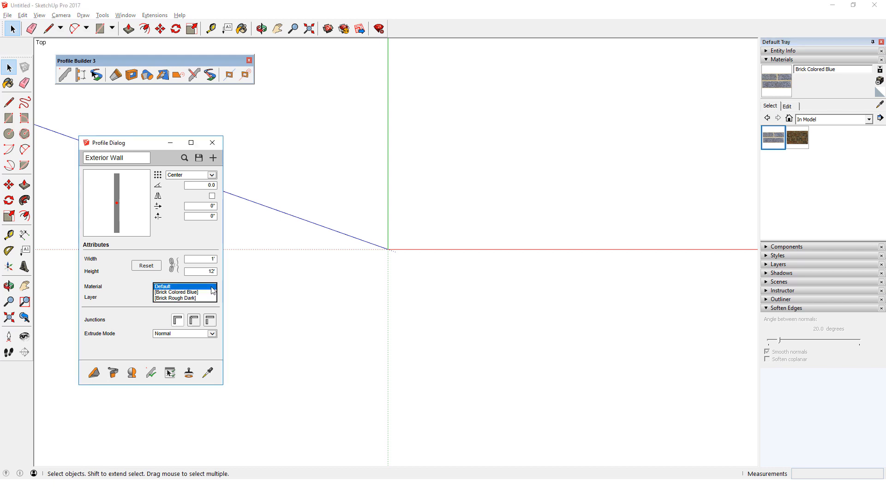
{"action": "left_click", "coordinate": [175, 291]}
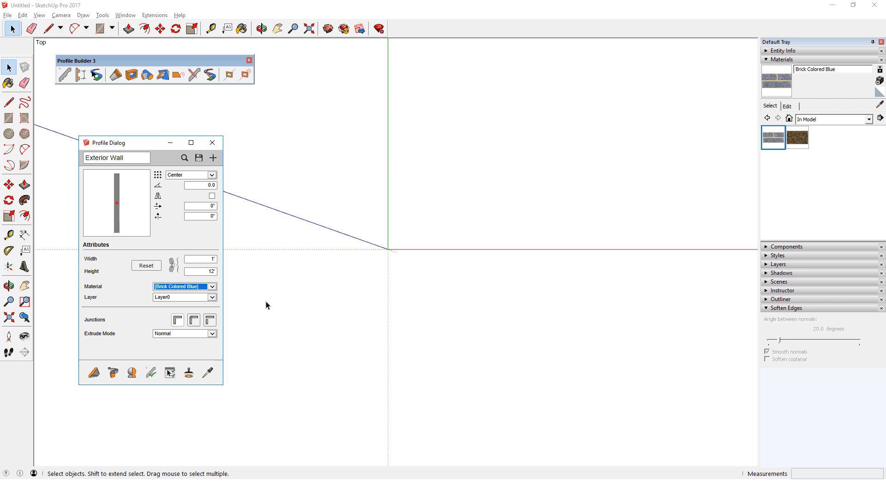
{"action": "left_click", "coordinate": [783, 60]}
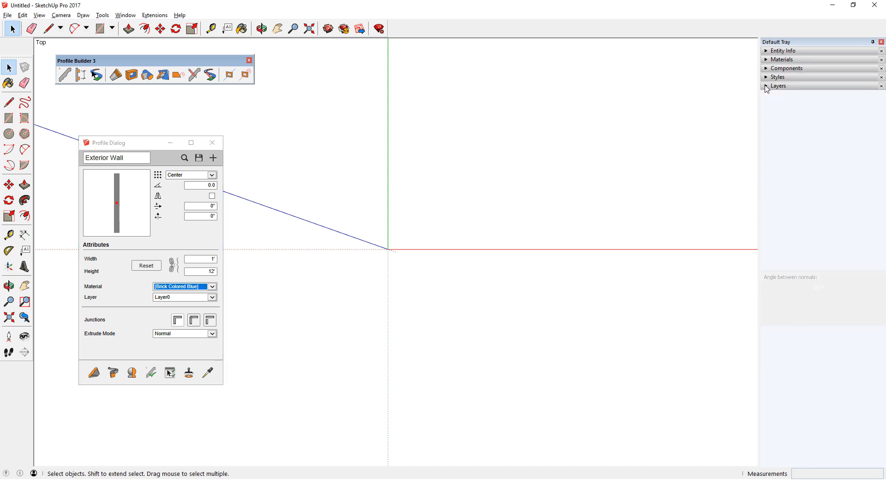
Place the Exterior Wall profile on the Exterior Walls layer.
{"action": "left_click", "coordinate": [767, 96]}
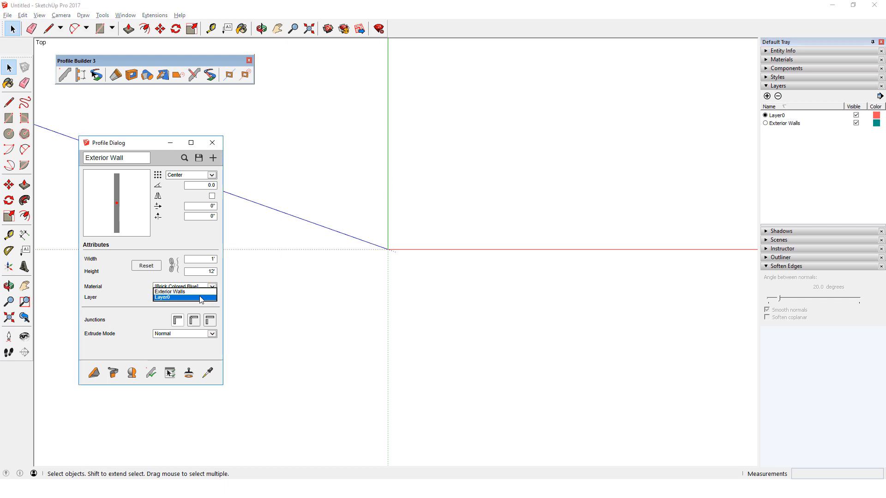
{"action": "left_click", "coordinate": [167, 292]}
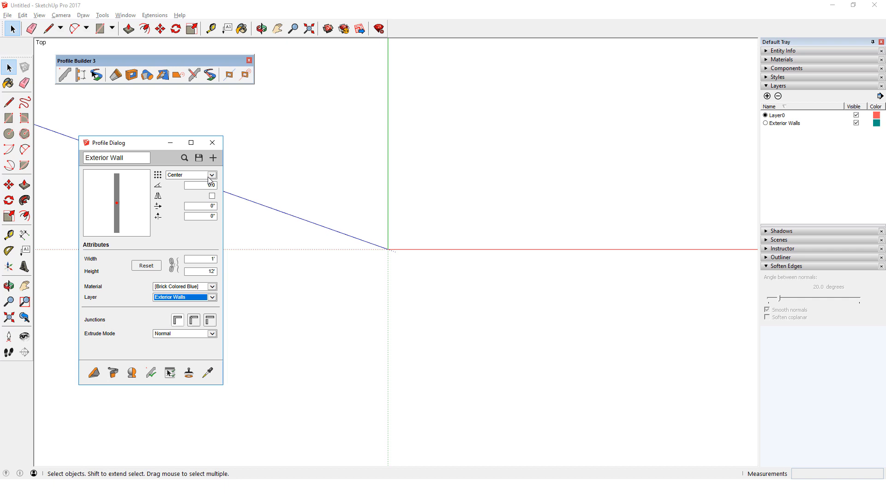
Set the profile placement point to Bottom-Left before building the two wall layouts.
{"action": "left_click", "coordinate": [189, 175]}
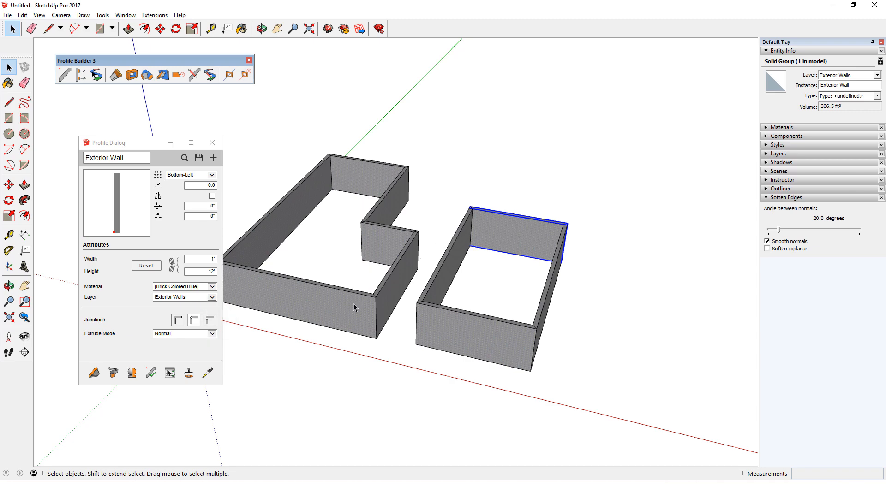
Apply the profile's junction setting to the selected notched-room walls via Edit member properties.
{"action": "left_click", "coordinate": [261, 28]}
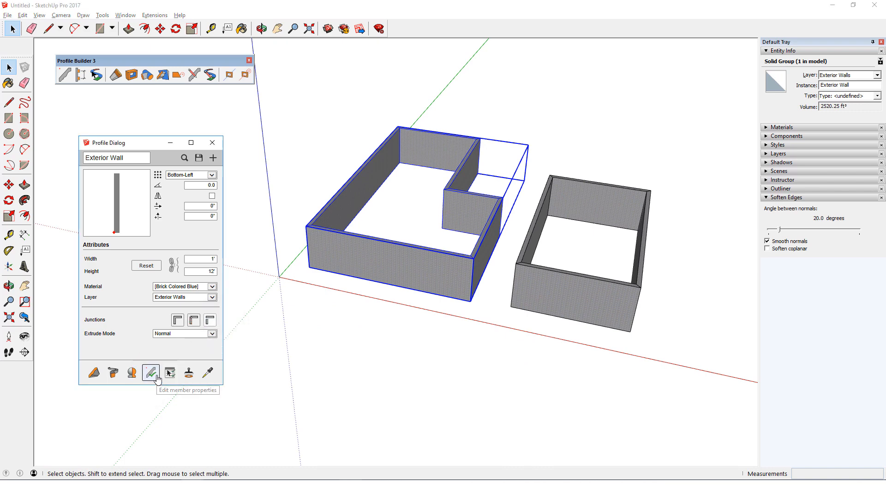
{"action": "left_click", "coordinate": [150, 373]}
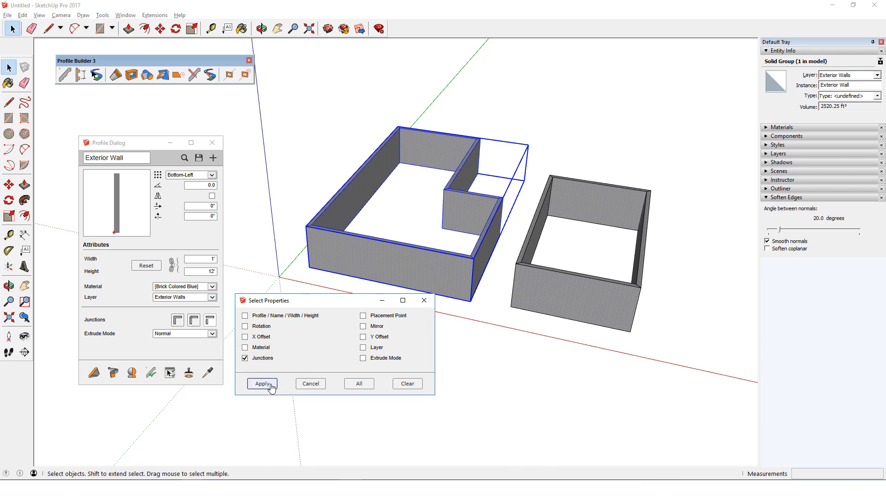
{"action": "left_click", "coordinate": [261, 384]}
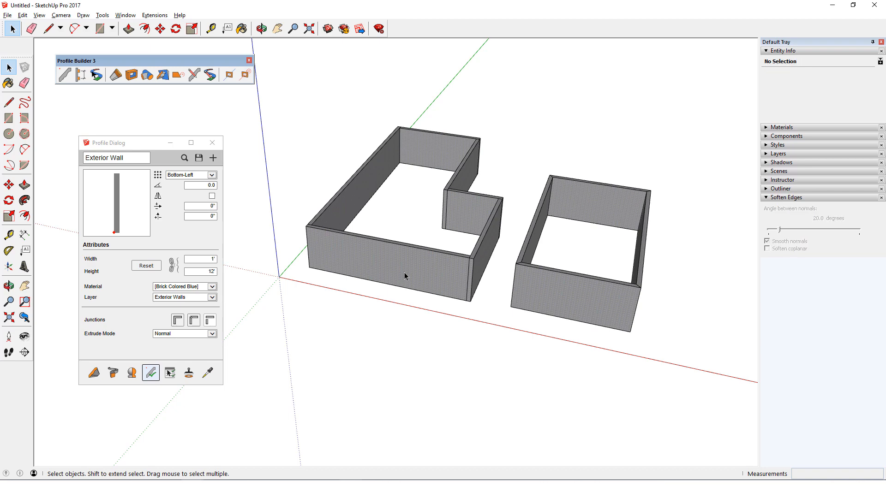
Inspect individual walls of the notched room, then clear the selection.
{"action": "left_click", "coordinate": [353, 201]}
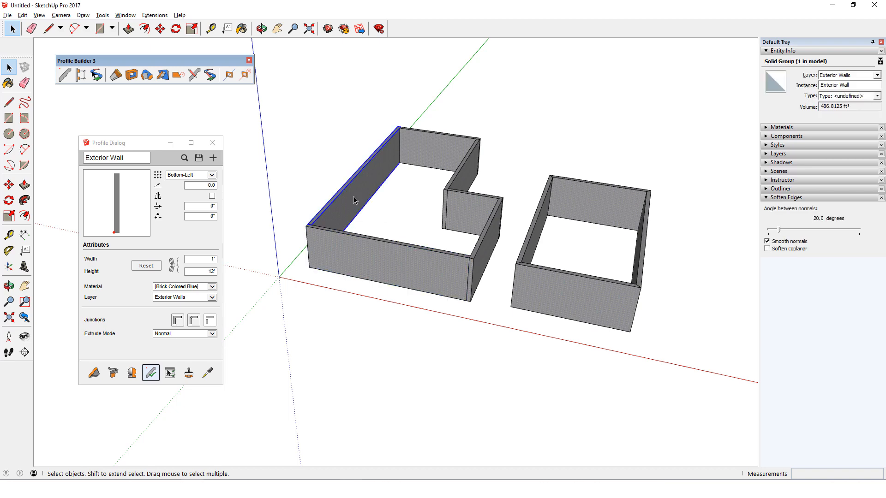
{"action": "left_click", "coordinate": [435, 141]}
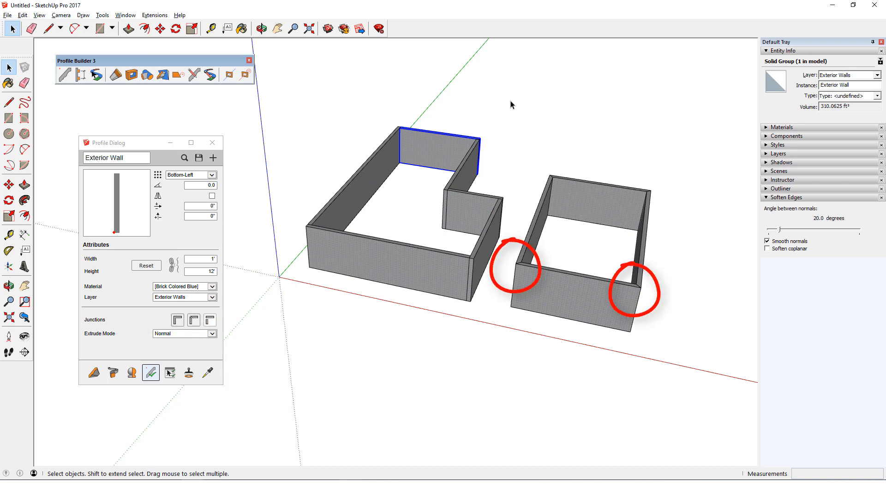
{"action": "left_click", "coordinate": [184, 333]}
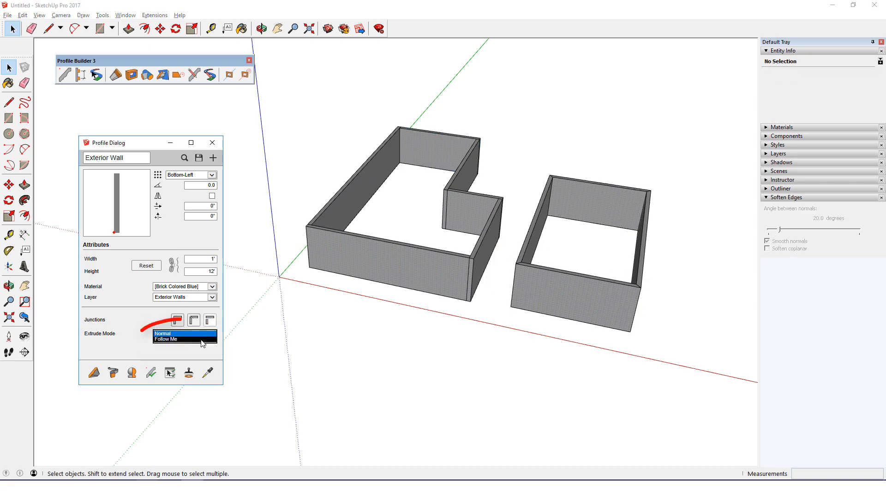
Switch the Exterior Wall profile's extrude mode to Follow Me.
{"action": "left_click", "coordinate": [163, 339]}
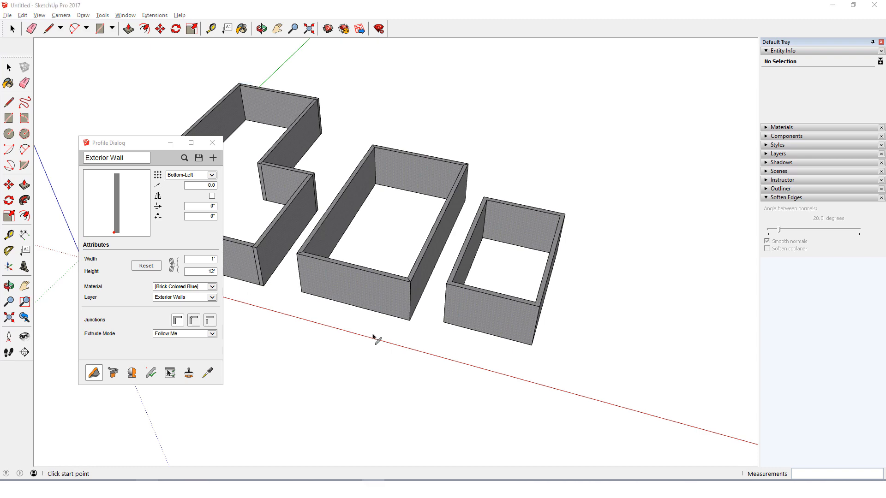
Assign Brick Rough Dark to the profile and apply it to the notched room's front wall.
{"action": "left_click", "coordinate": [183, 287]}
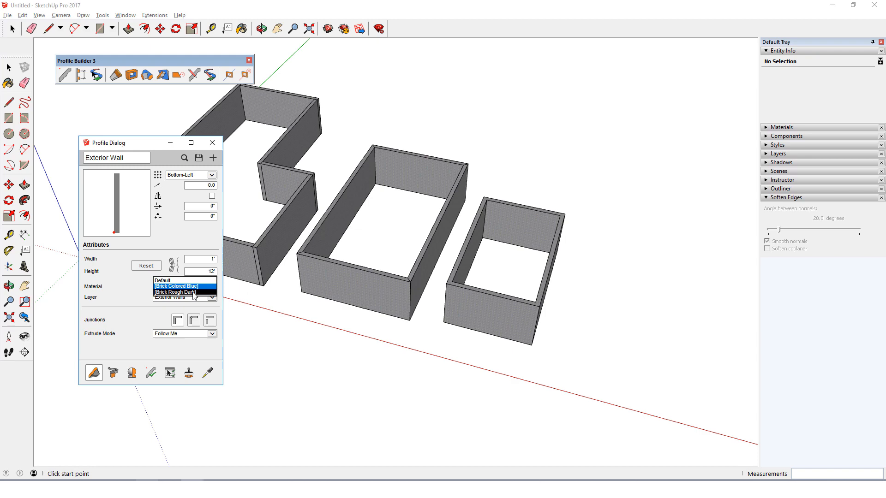
{"action": "left_click", "coordinate": [176, 292]}
{"action": "type", "text": "4"}
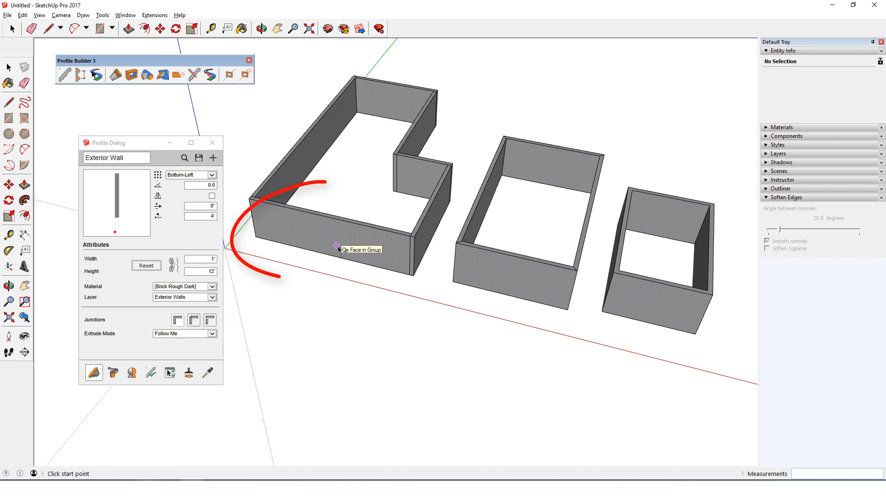
{"action": "left_click", "coordinate": [339, 226]}
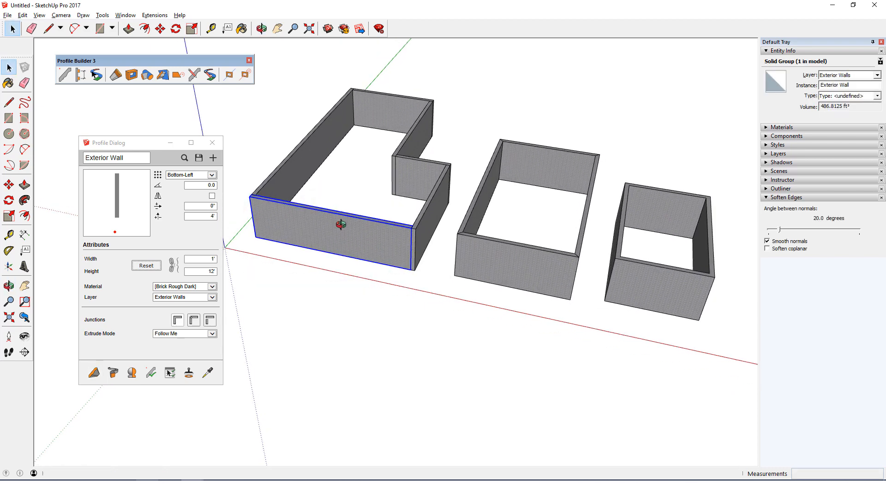
{"action": "left_click", "coordinate": [151, 372]}
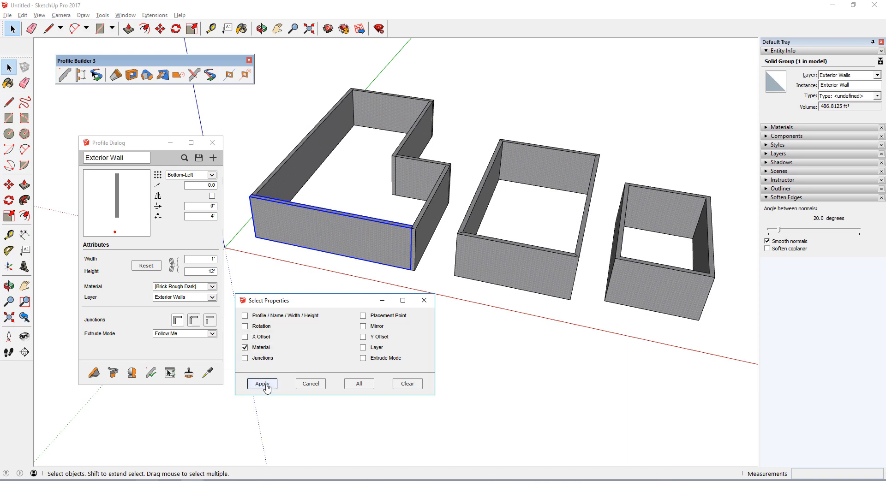
{"action": "left_click", "coordinate": [261, 385]}
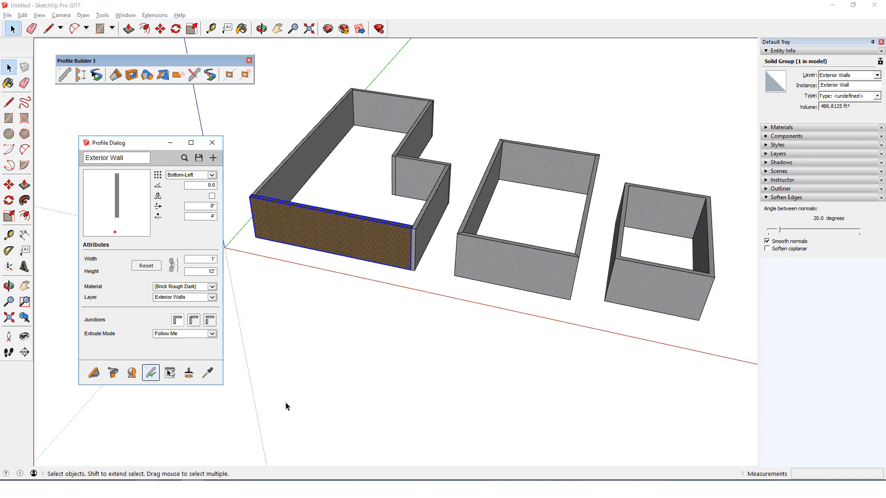
{"action": "mouse_move", "coordinate": [308, 405]}
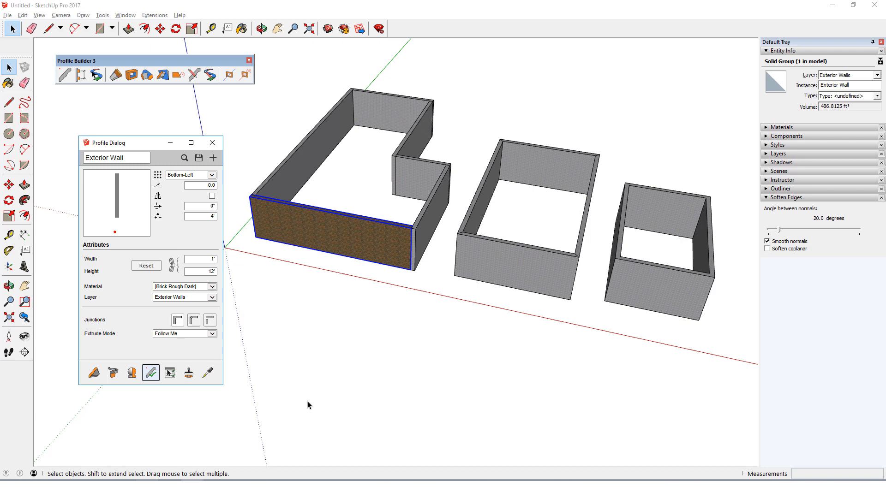
Reapply material plus Y offset to the same front wall.
{"action": "left_click", "coordinate": [315, 240]}
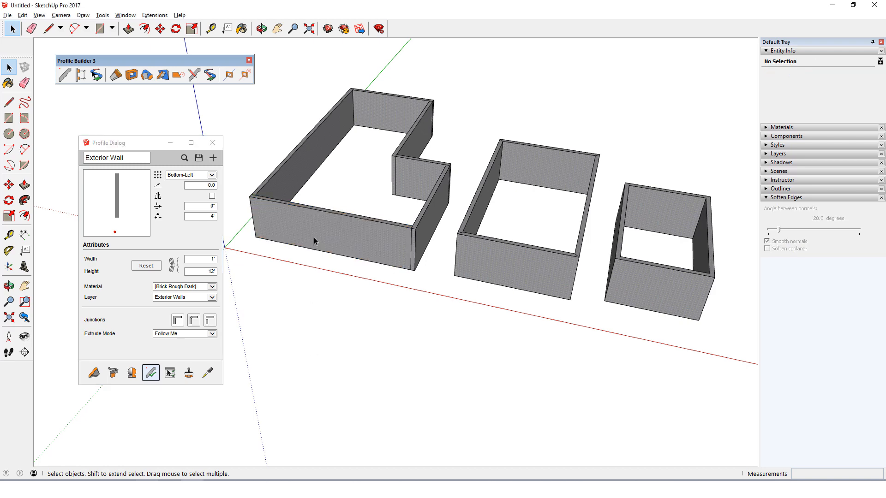
{"action": "left_click", "coordinate": [168, 373]}
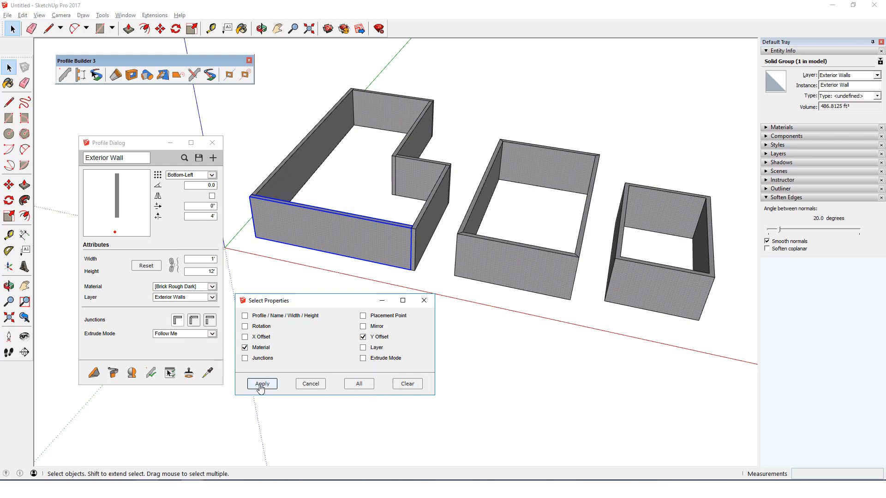
{"action": "left_click", "coordinate": [261, 384]}
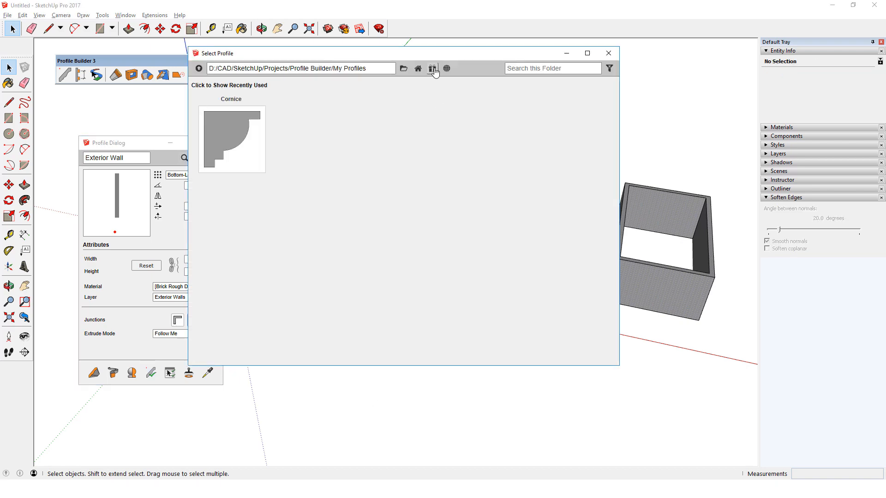
Load jersey-barrier from the library and apply its profile, name, width and height to the box.
{"action": "left_click", "coordinate": [433, 68]}
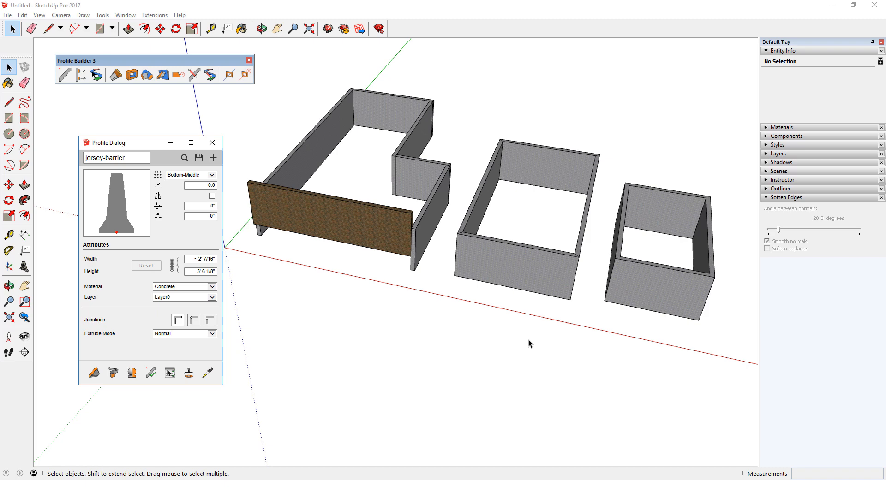
{"action": "mouse_move", "coordinate": [564, 324]}
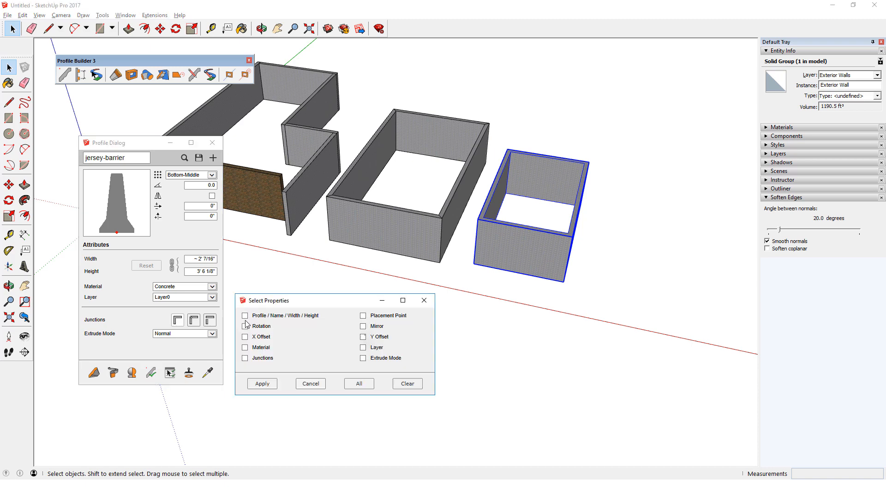
{"action": "left_click", "coordinate": [245, 315]}
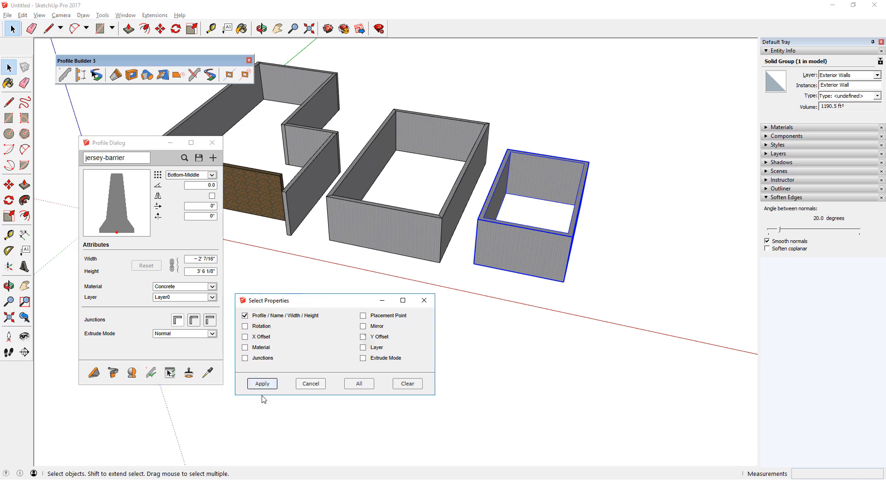
{"action": "left_click", "coordinate": [261, 384]}
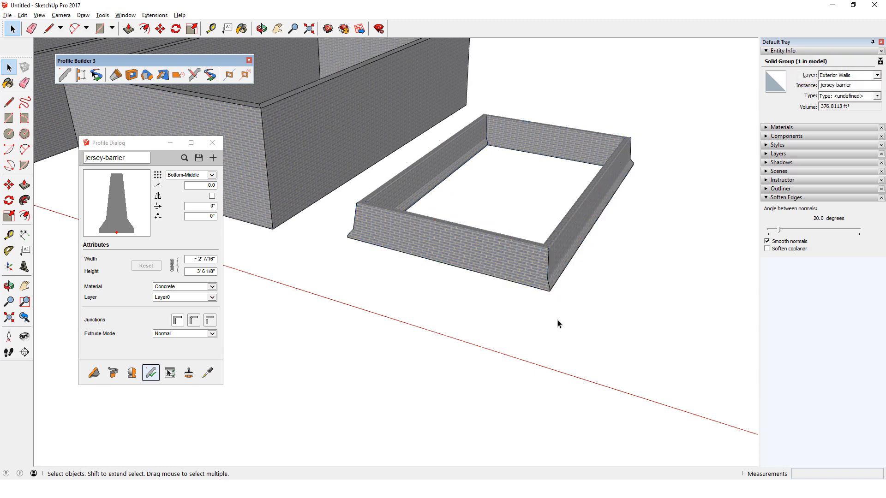
Undo to restore the original wall shape and cancel the Apply Properties dialog.
{"action": "left_click", "coordinate": [152, 373]}
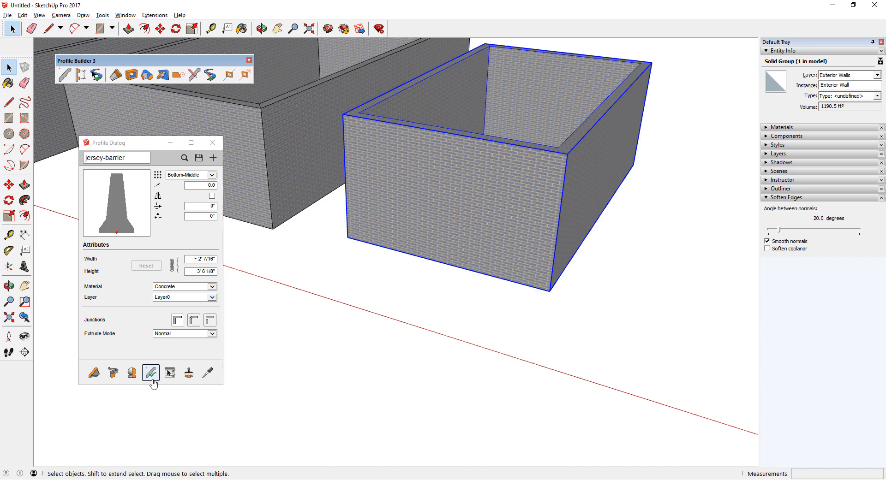
{"action": "left_click", "coordinate": [151, 373]}
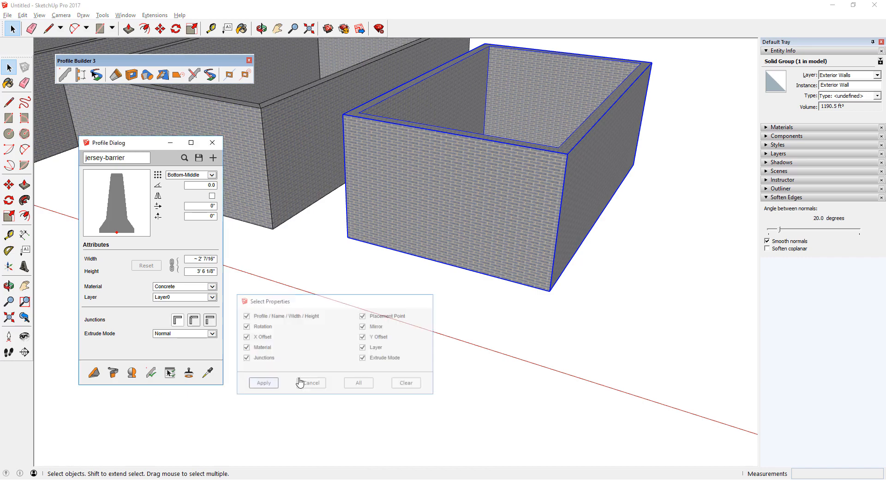
{"action": "left_click", "coordinate": [262, 383]}
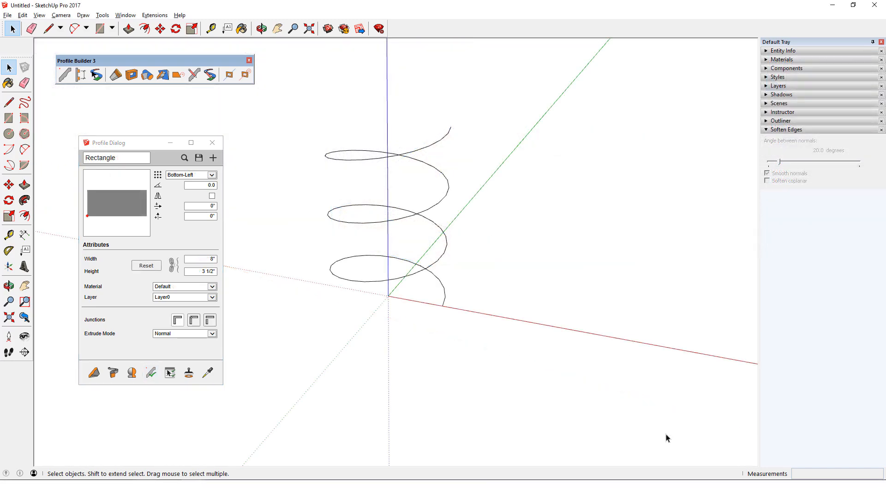
Build the rectangle profile along the selected helix path into a spiral ramp.
{"action": "left_click", "coordinate": [177, 320]}
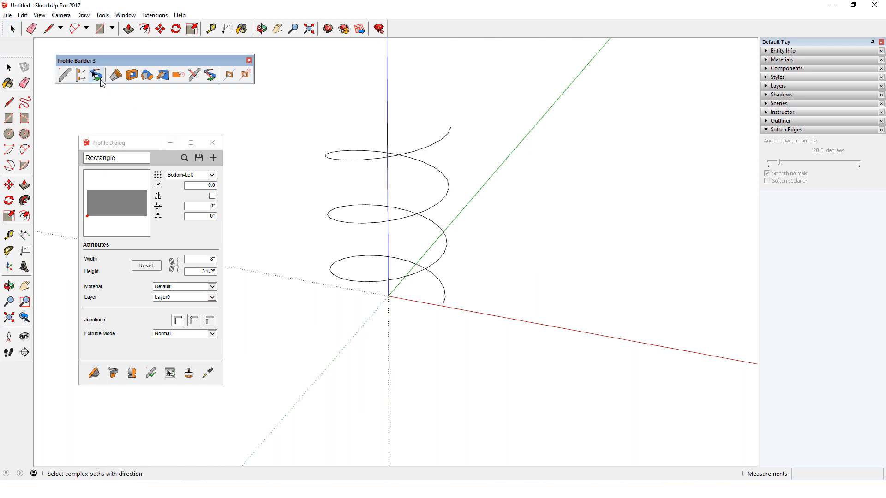
{"action": "left_click", "coordinate": [96, 75]}
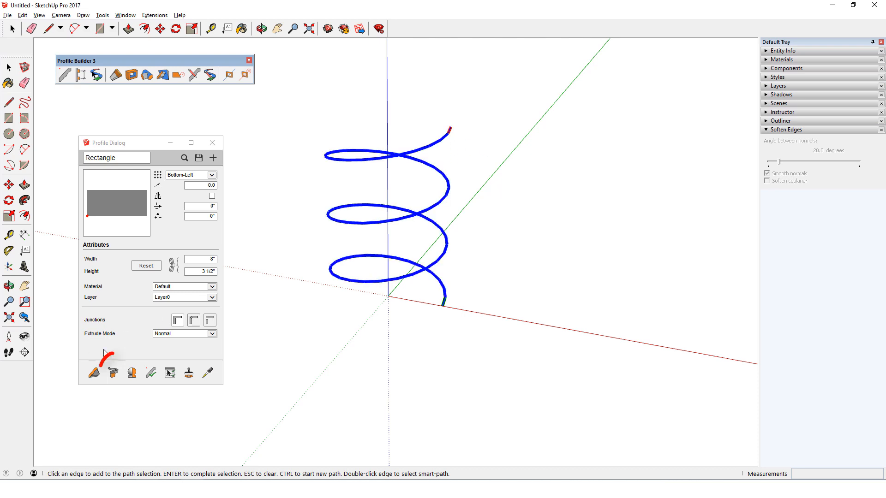
{"action": "left_click", "coordinate": [93, 372]}
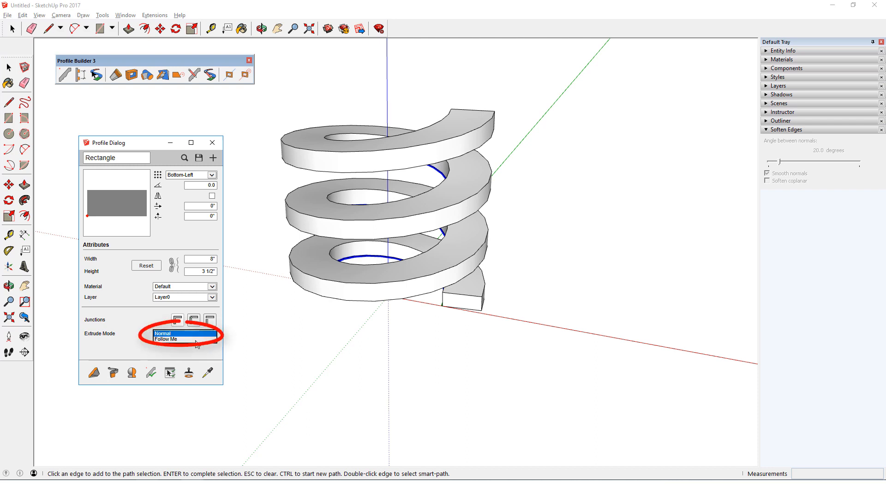
Apply Follow Me extrude mode, and only that property, to the spiral.
{"action": "left_click", "coordinate": [182, 340]}
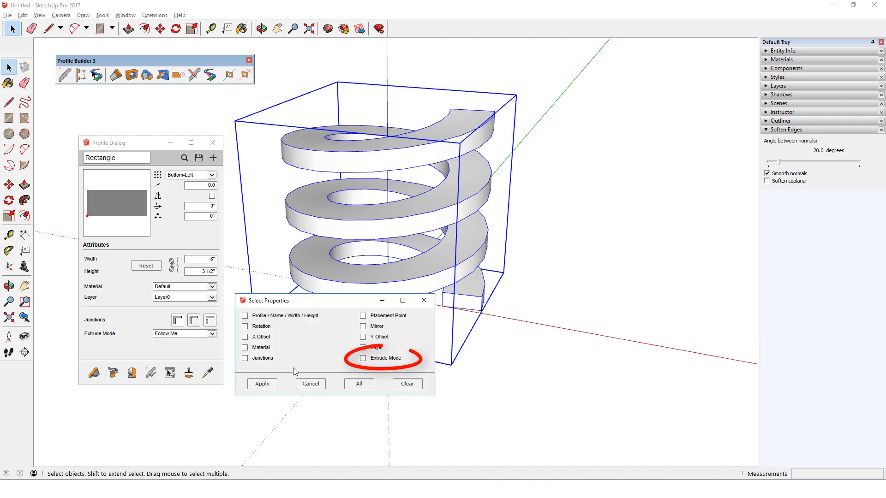
{"action": "left_click", "coordinate": [362, 358]}
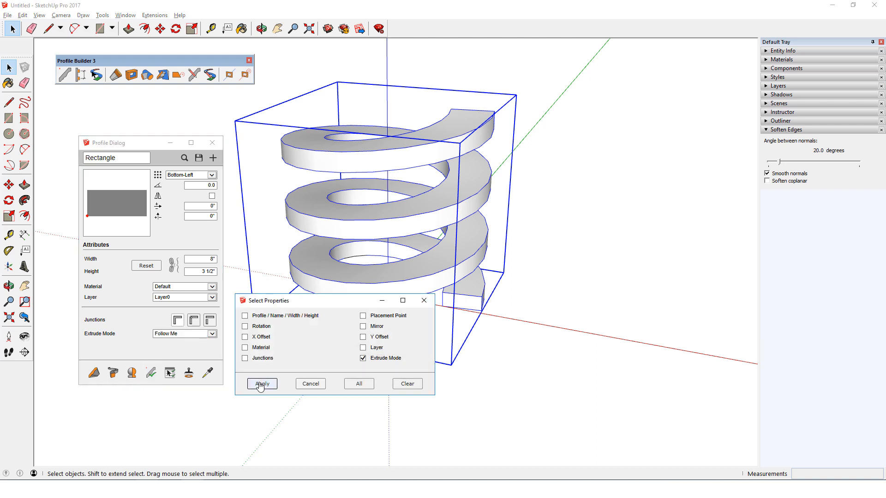
{"action": "left_click", "coordinate": [262, 383]}
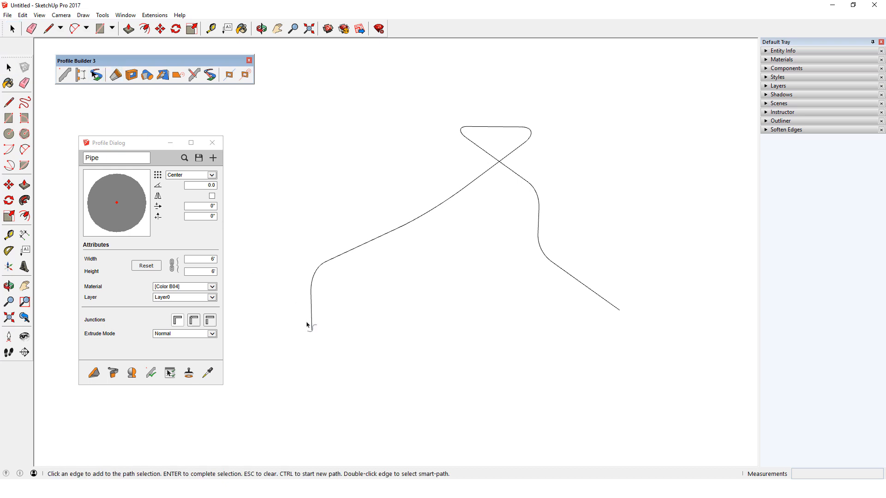
Build the Pipe profile along the selected curvy path into a round pipe.
{"action": "left_click", "coordinate": [261, 28]}
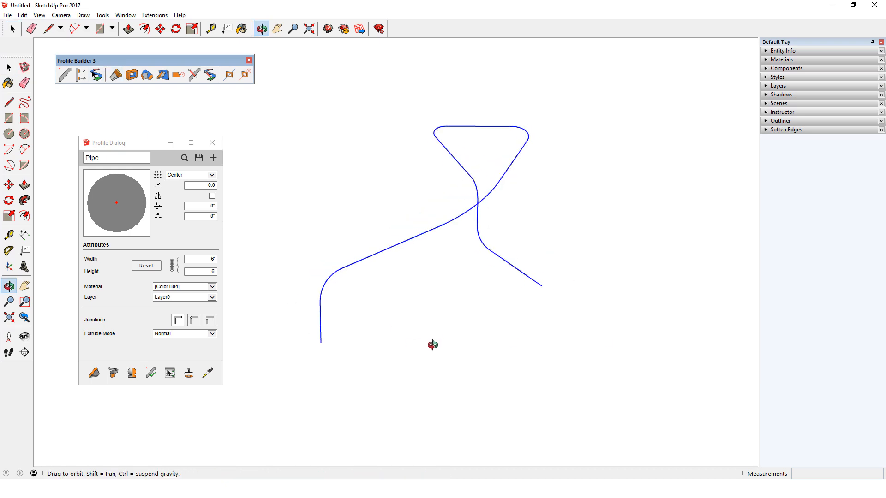
{"action": "left_click", "coordinate": [113, 373]}
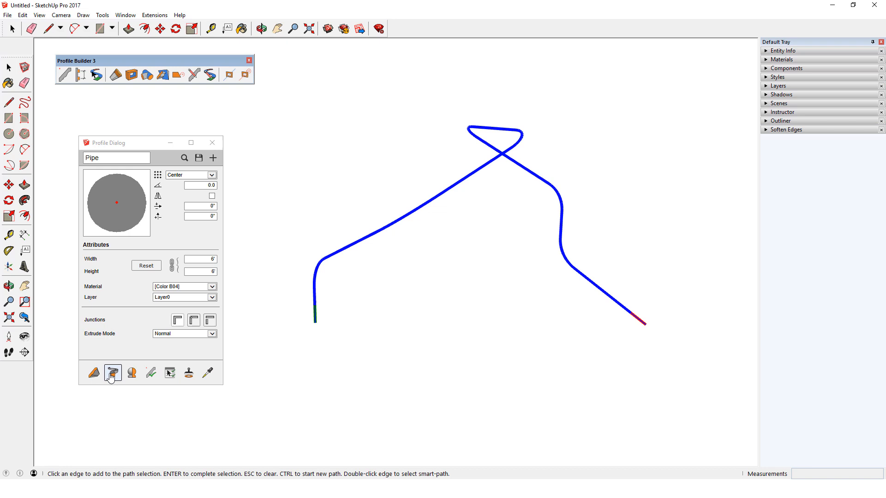
{"action": "left_click", "coordinate": [112, 373]}
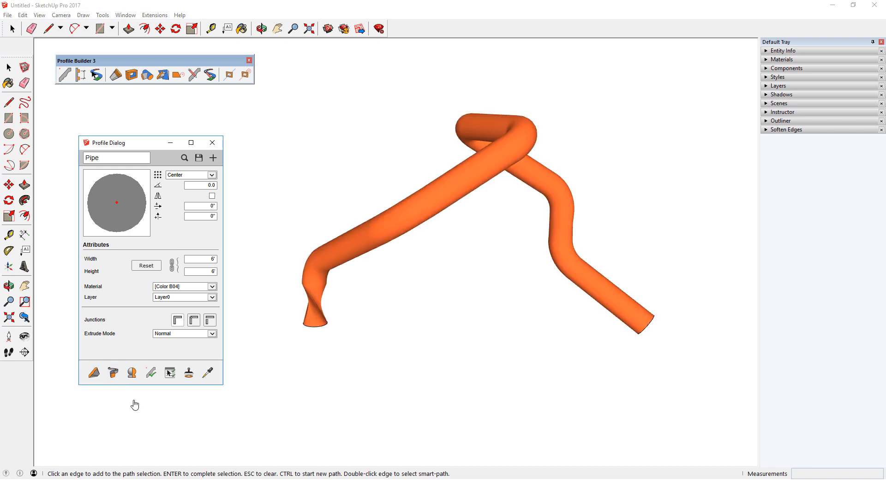
{"action": "mouse_move", "coordinate": [214, 397]}
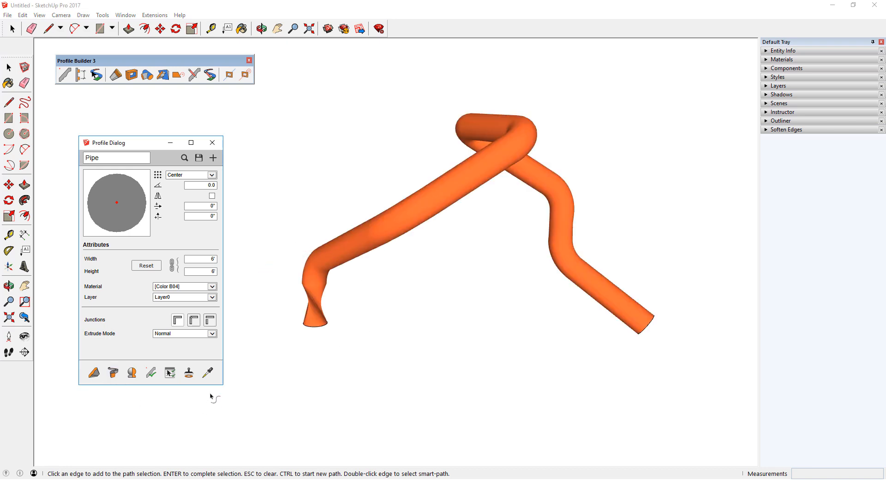
Switch the extrusion to Follow Me and update the pipe with it.
{"action": "left_click", "coordinate": [184, 333]}
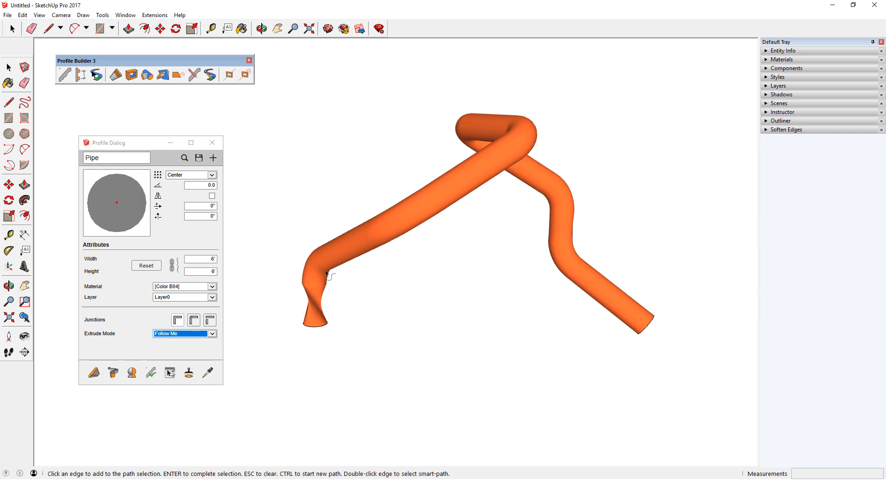
{"action": "left_click", "coordinate": [151, 373]}
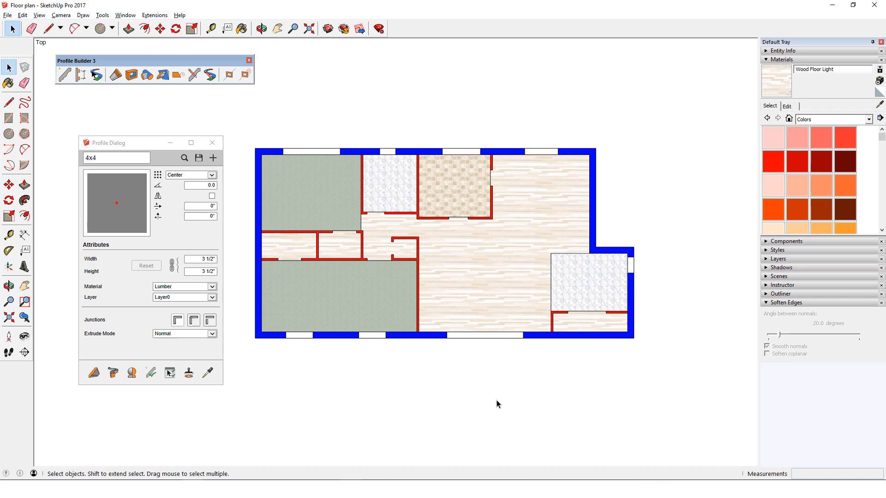
{"action": "mouse_move", "coordinate": [509, 292]}
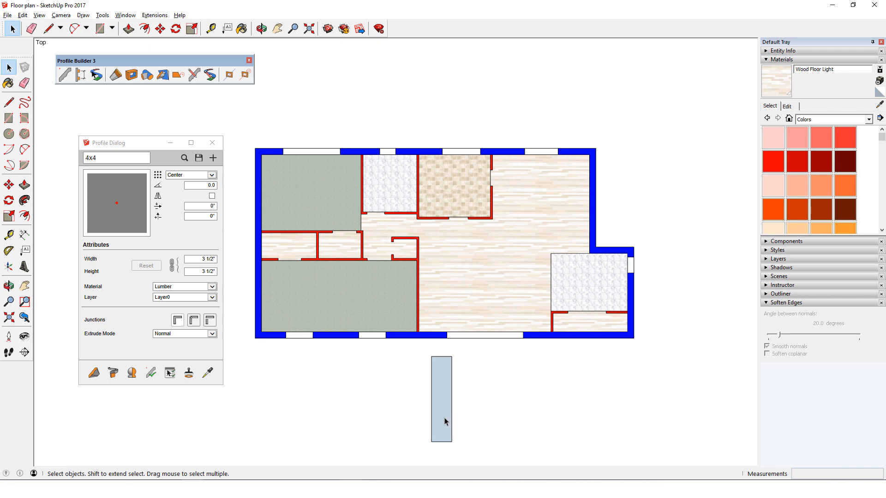
Create an Exterior Wall profile from the selected tall rectangle and anchor it Bottom-Left.
{"action": "left_click", "coordinate": [213, 158]}
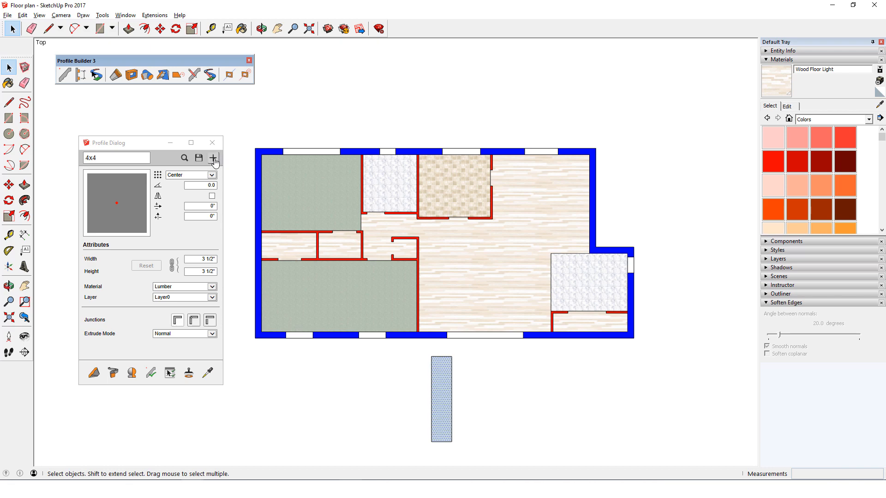
{"action": "left_click", "coordinate": [213, 158]}
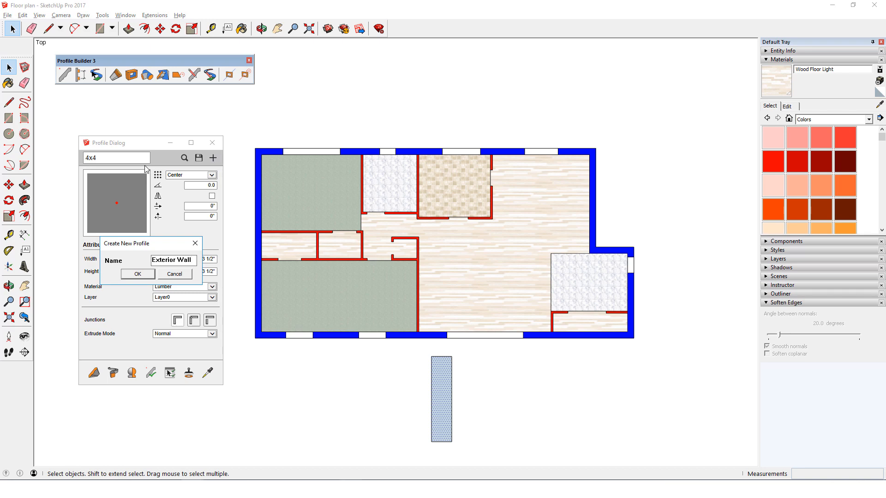
{"action": "left_click", "coordinate": [137, 274]}
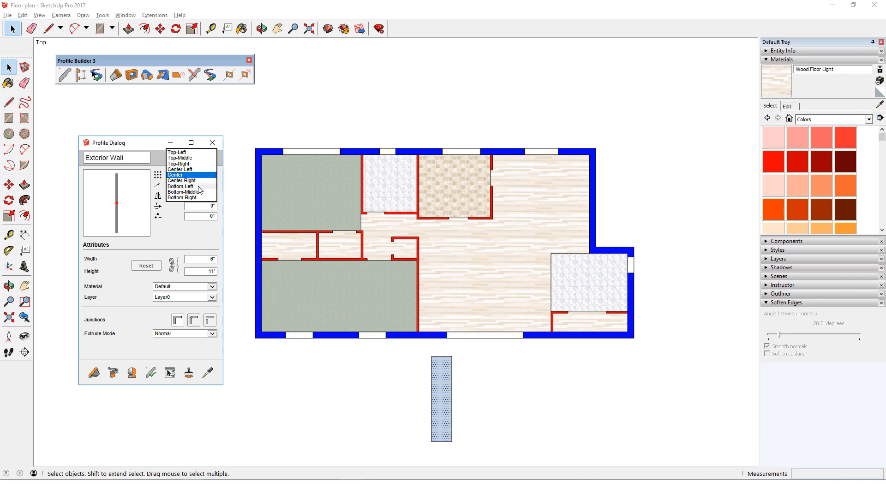
{"action": "left_click", "coordinate": [180, 187]}
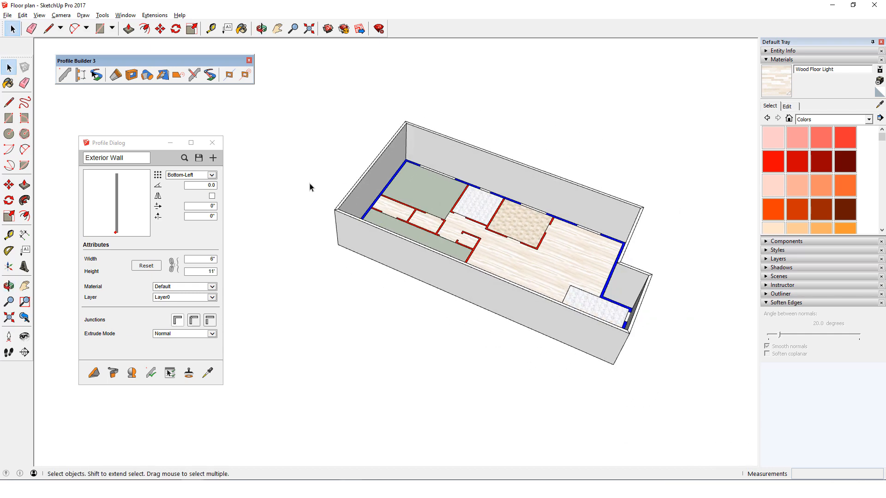
Assign Brick Antique 01, a new 'Exterior Walls' layer and 1' Follow Me width, then apply the properties to the walls.
{"action": "left_click", "coordinate": [99, 28]}
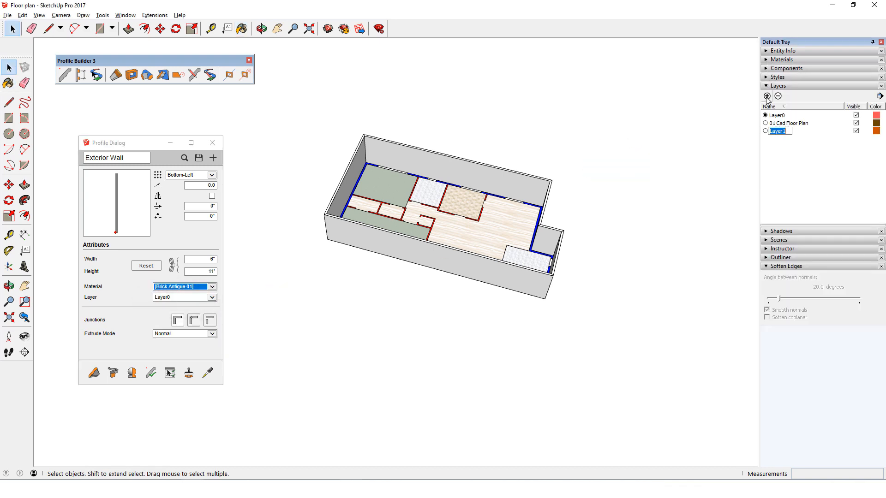
{"action": "type", "text": "Exterior Walls"}
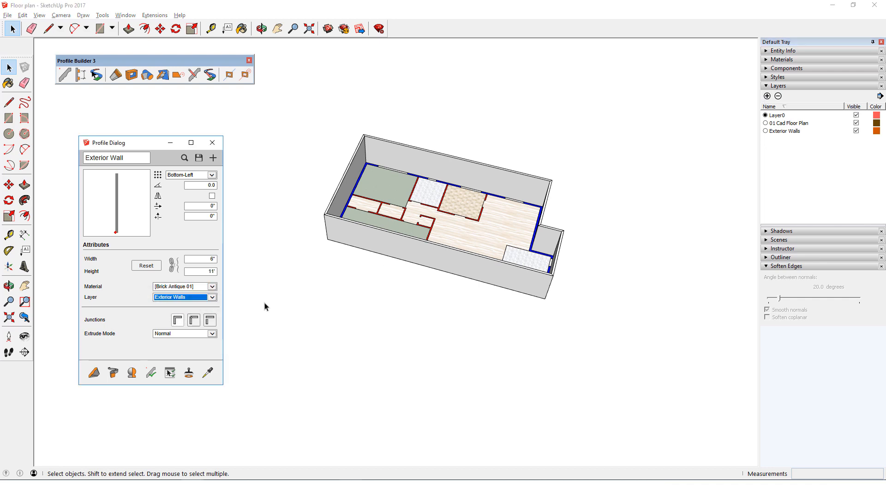
{"action": "left_click", "coordinate": [183, 333]}
{"action": "type", "text": "1'"}
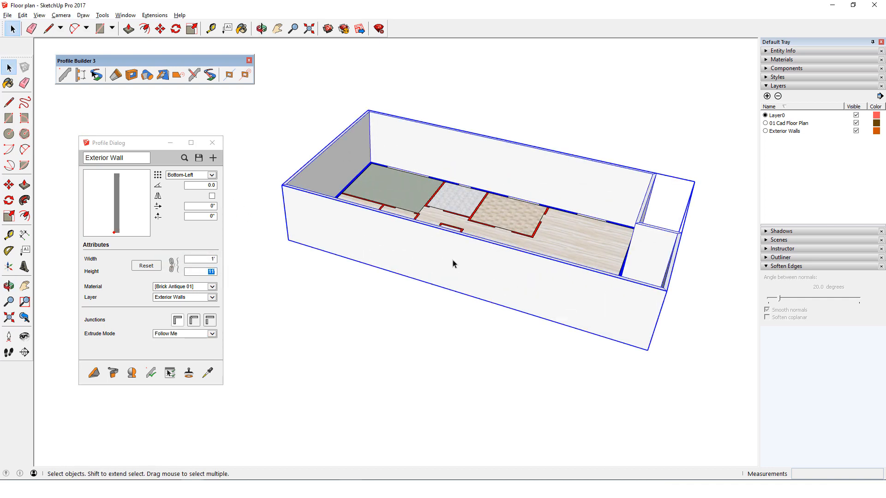
{"action": "left_click", "coordinate": [151, 373]}
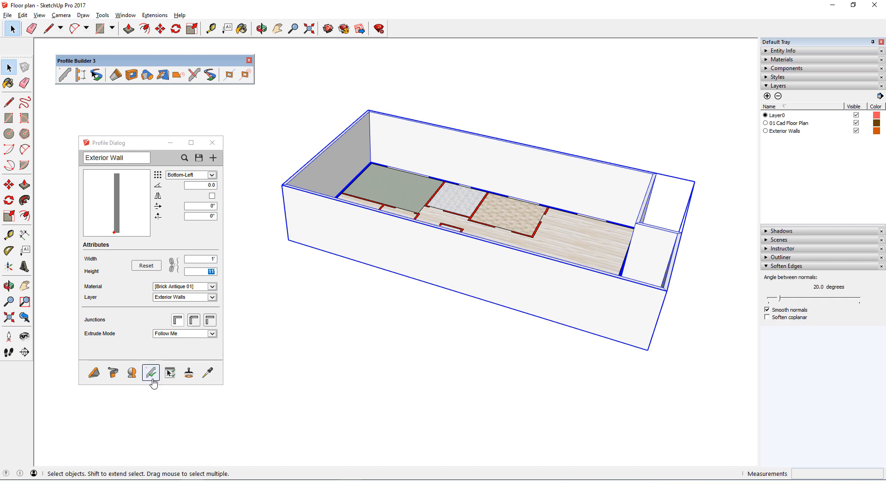
{"action": "left_click", "coordinate": [151, 372]}
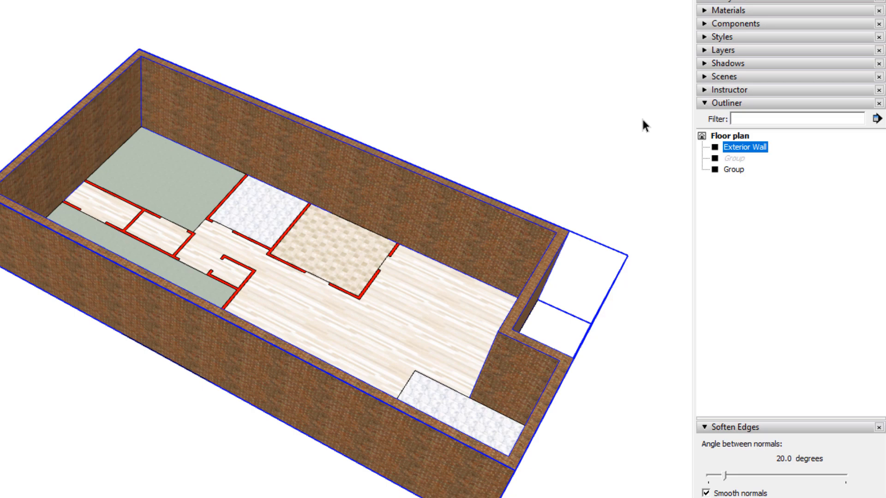
Filter the Outliner with 'ex' so only the Exterior Wall group under Floor plan is listed.
{"action": "type", "text": "ex"}
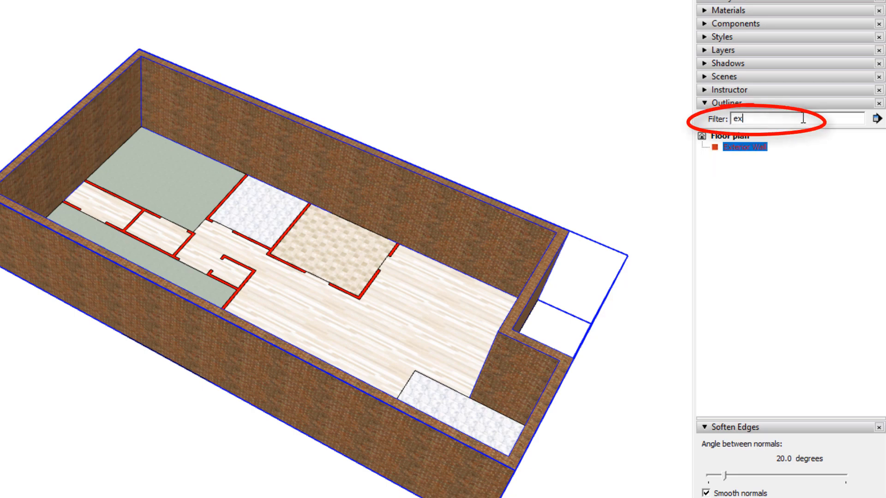